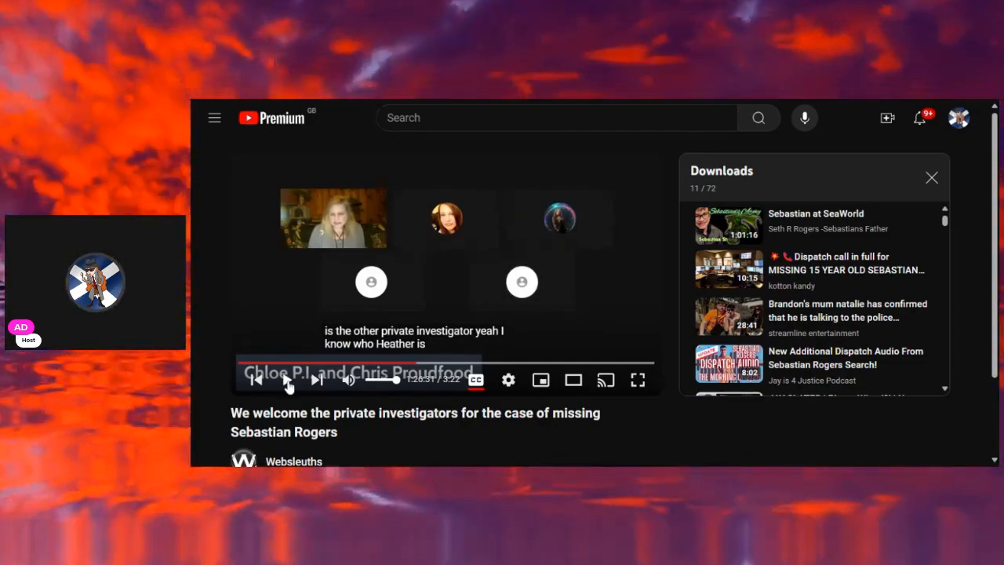
Resume the Websleuths private investigator interview and let it play with captions.
click(285, 380)
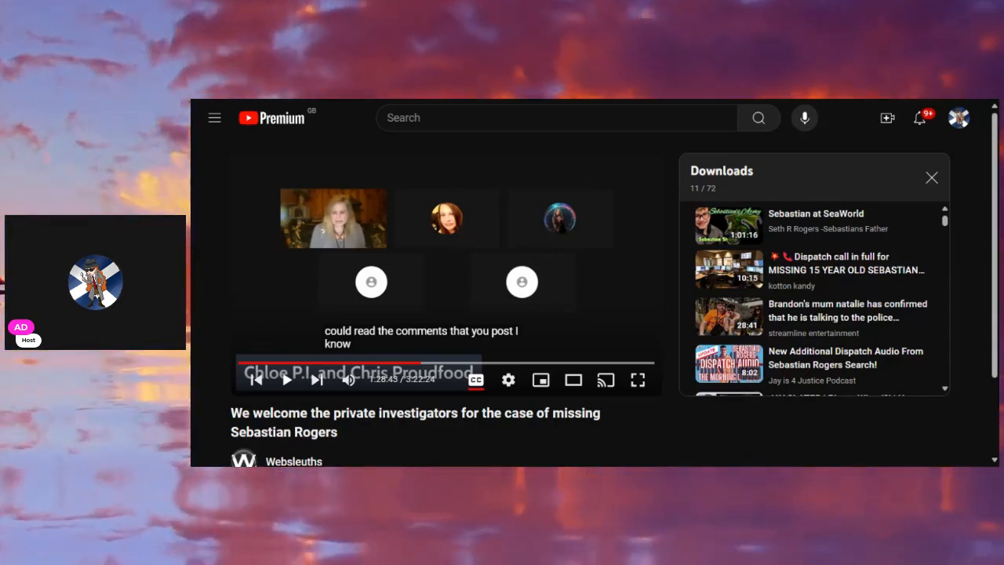
Play the interview up to the remark about Sebastian, then pause it to comment.
click(286, 380)
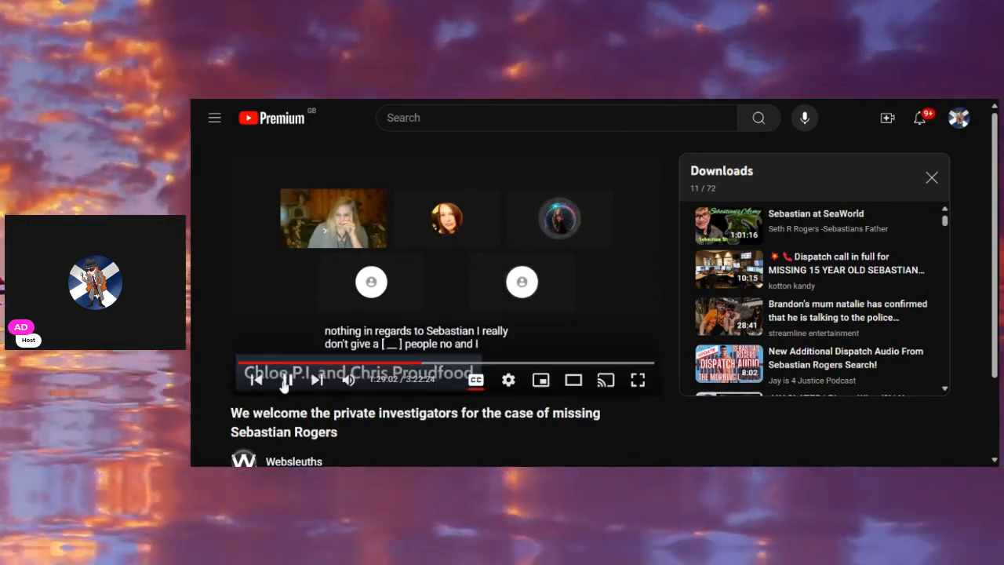
click(286, 380)
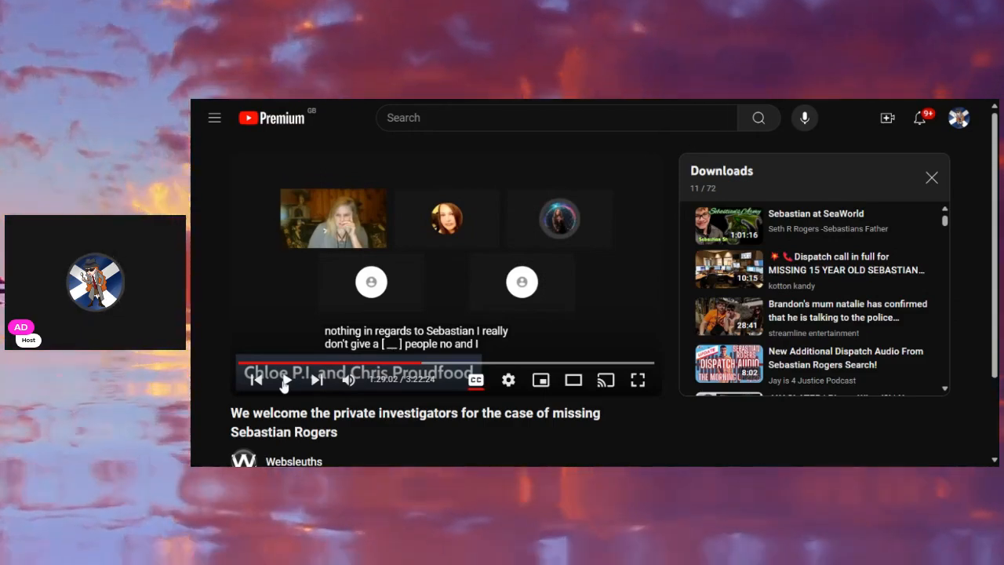